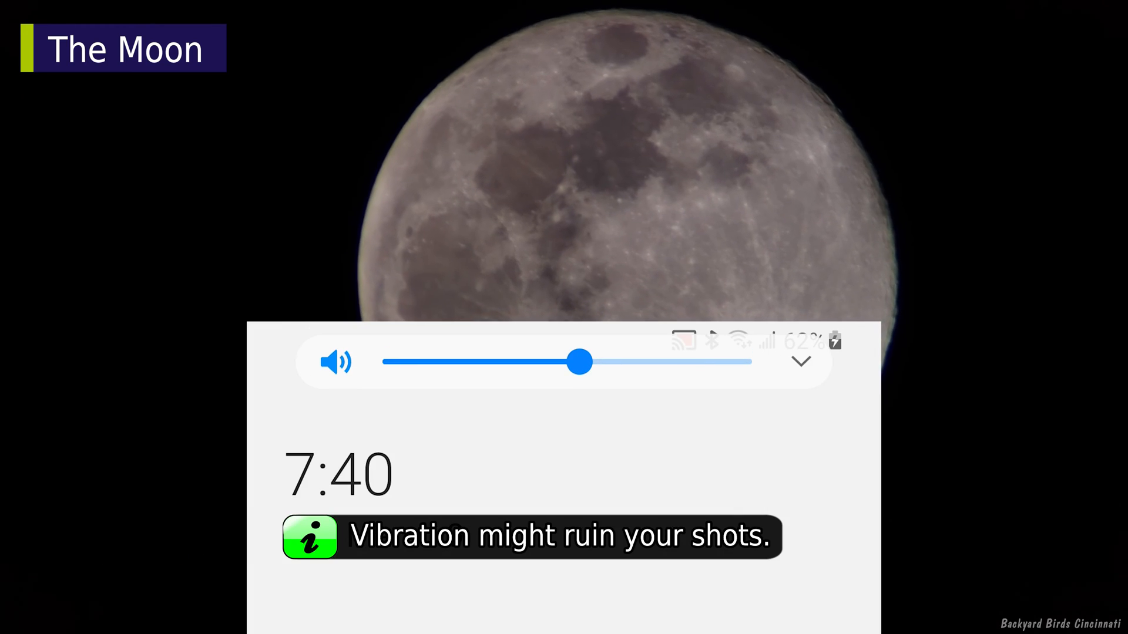
Swipe away the lock screen to reach the camera aimed at the crescent moon.
left_click_drag(579, 363, 390, 363)
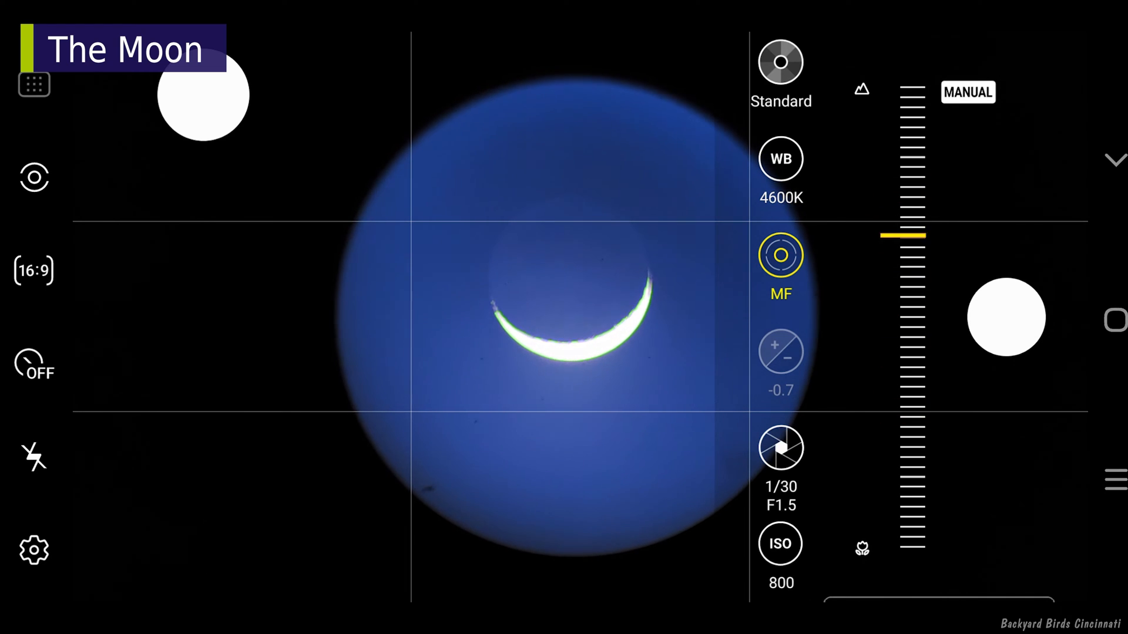
Fine-tune focus, set ISO 100 and engage manual focus for the full moon.
left_click_drag(906, 234, 906, 210)
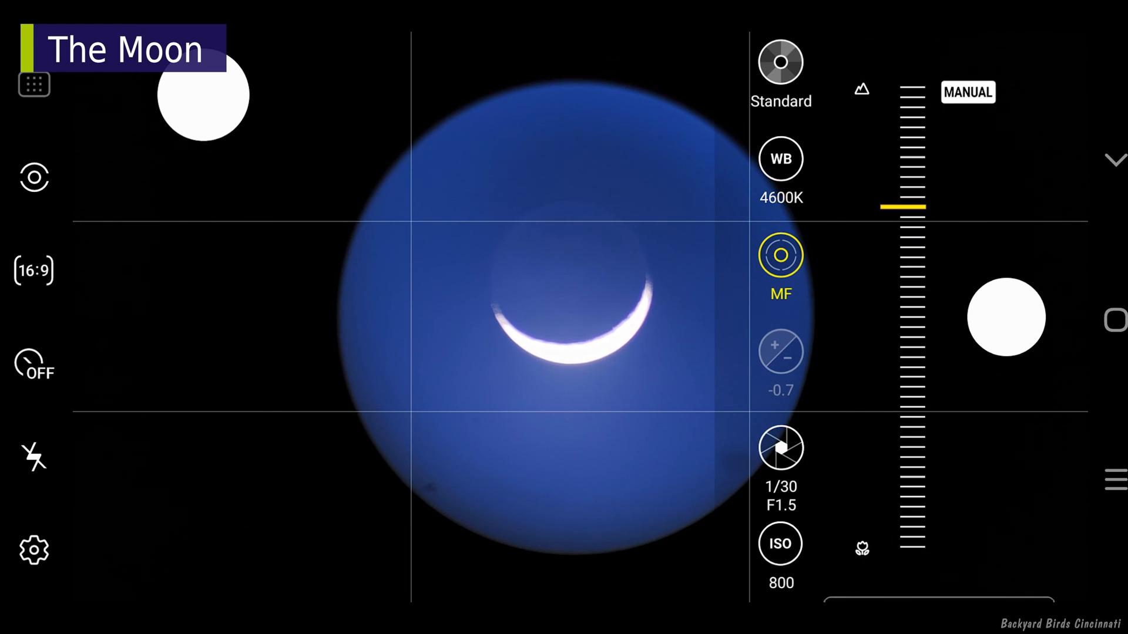
left_click(780, 544)
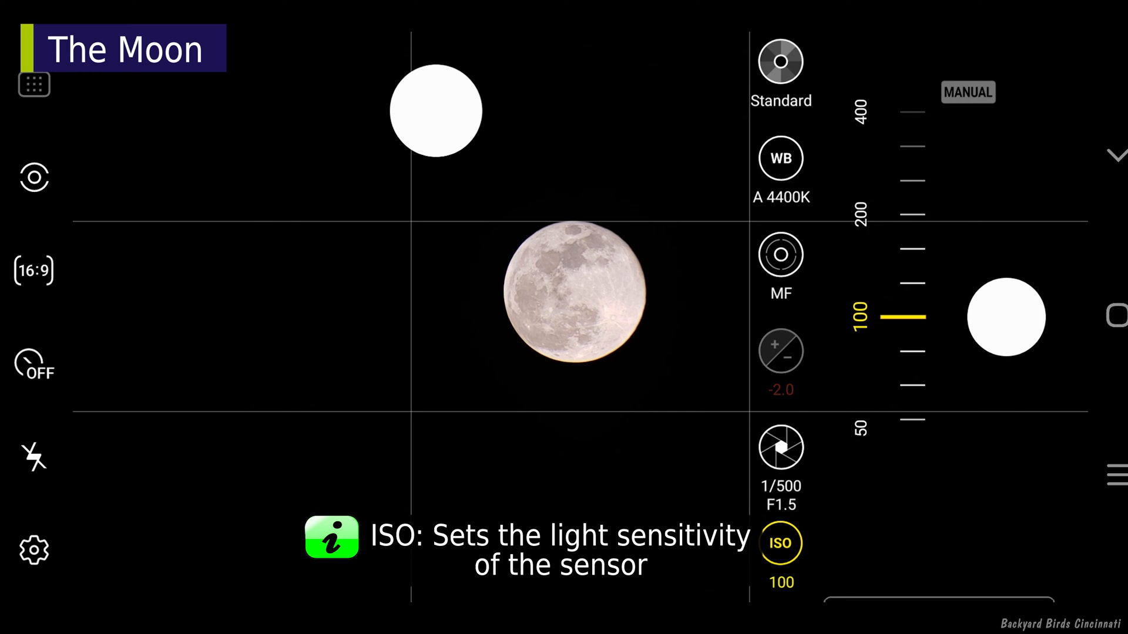
left_click(780, 447)
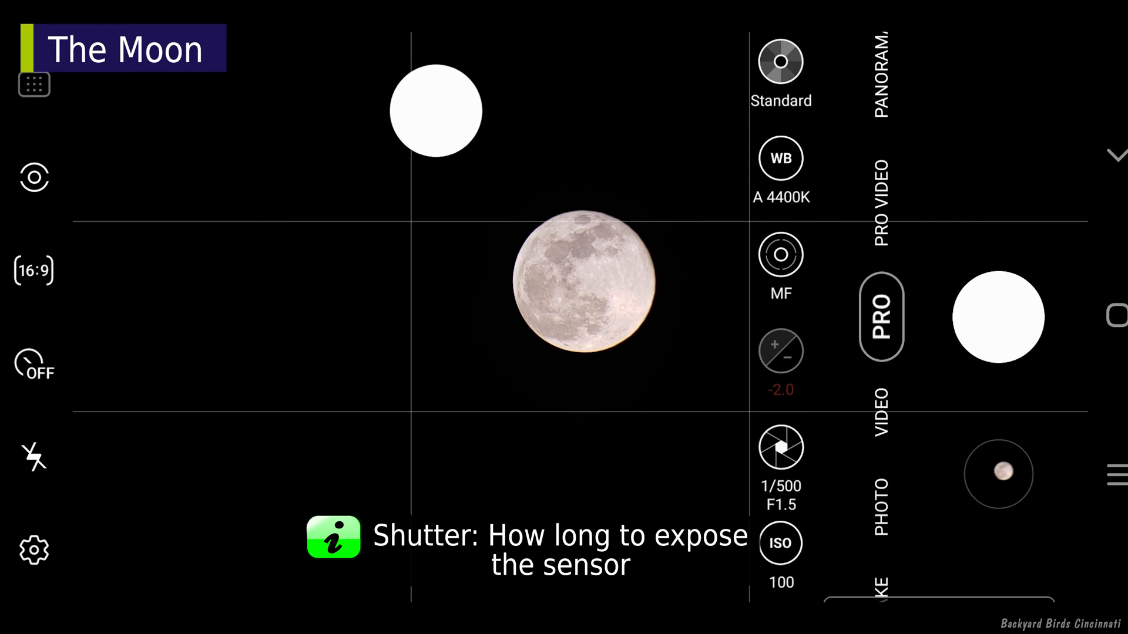
left_click(780, 255)
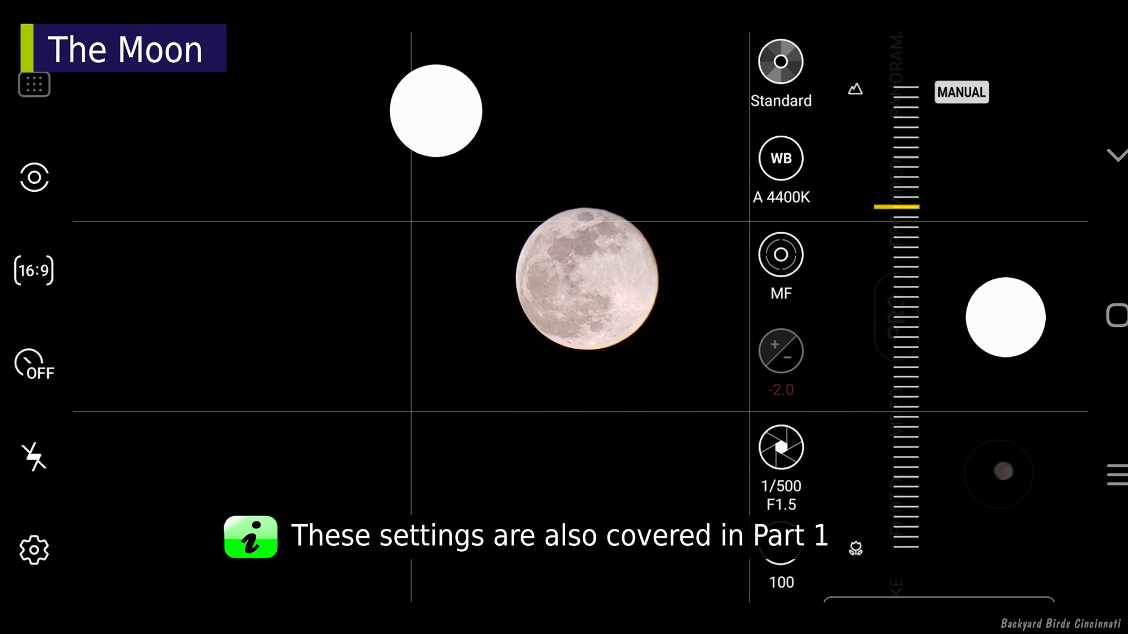
left_click(780, 158)
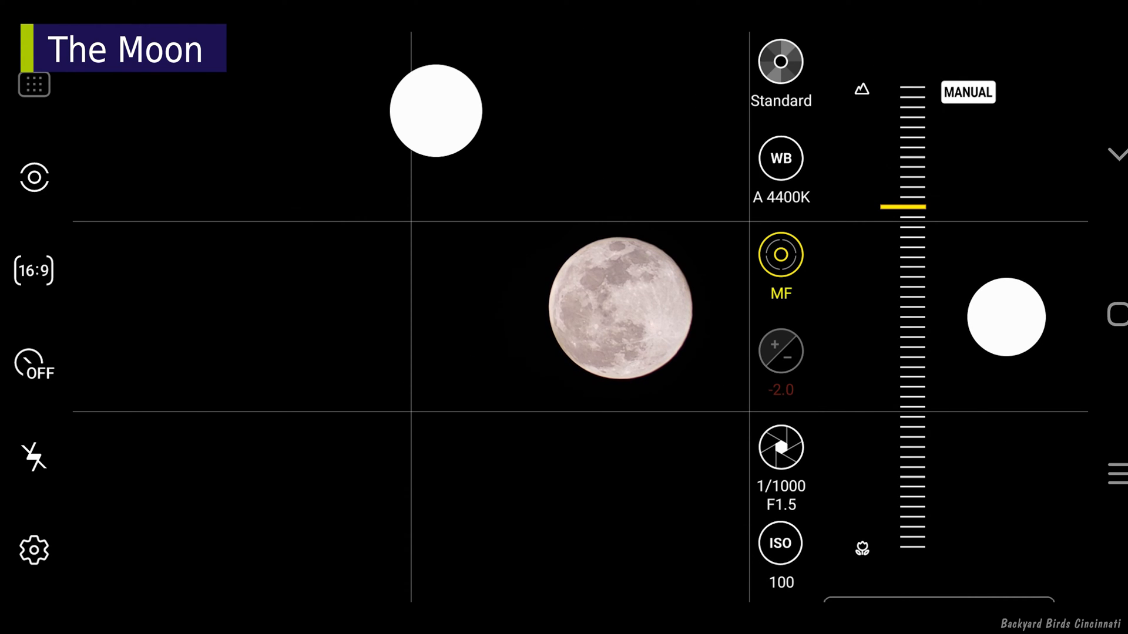
Slide manual focus until the full moon's edge is sharp, then close the slider.
left_click_drag(909, 204, 902, 388)
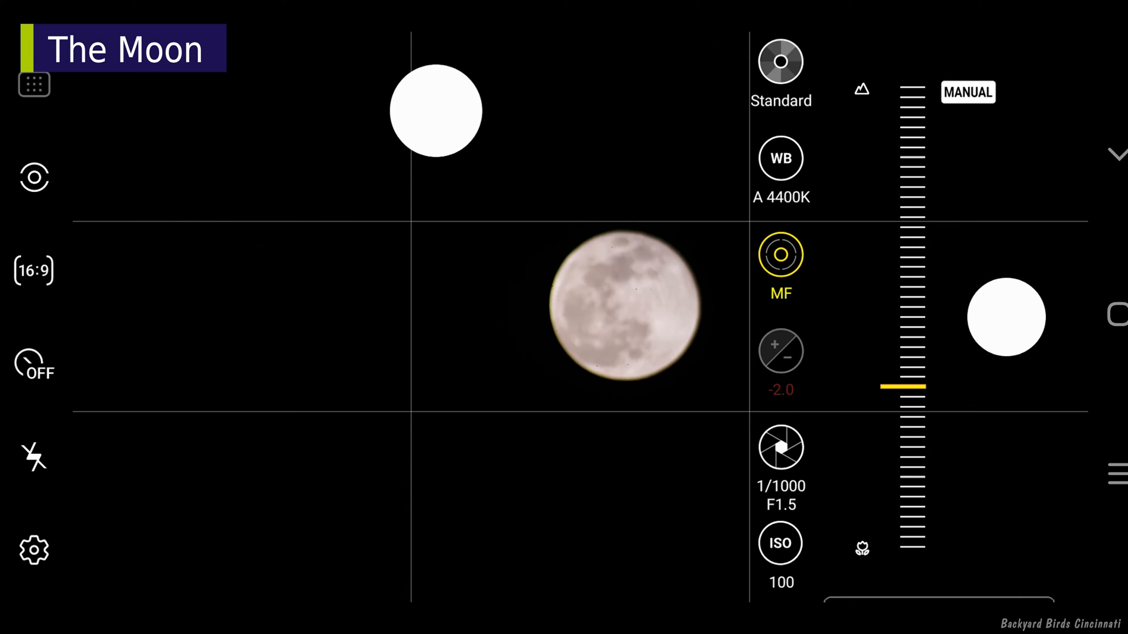
left_click_drag(908, 387, 908, 88)
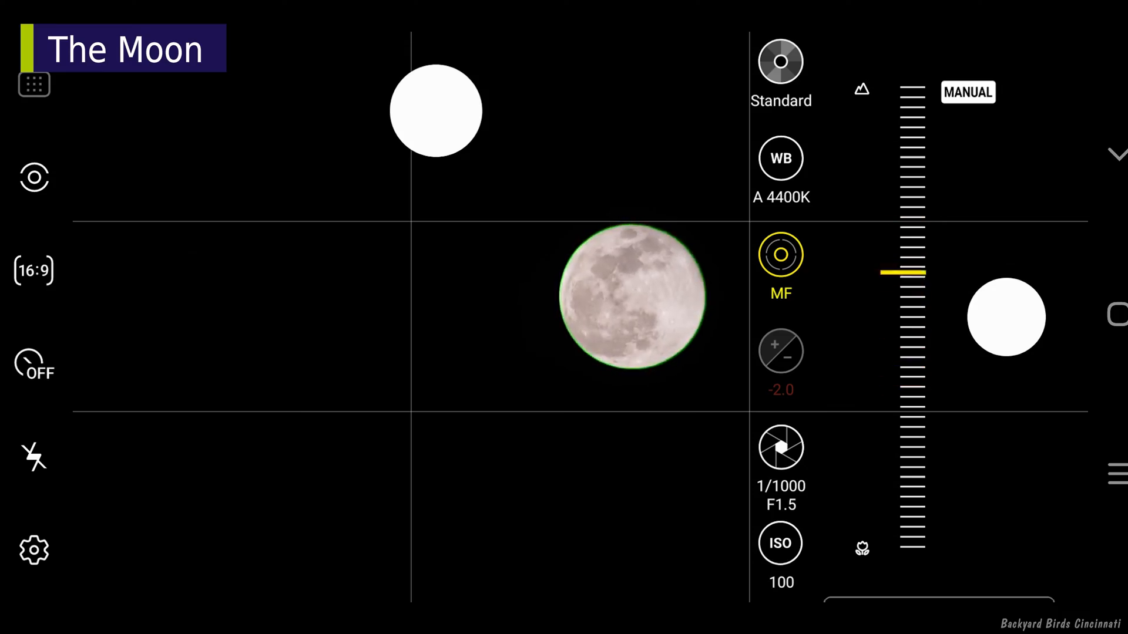
left_click_drag(910, 270, 910, 191)
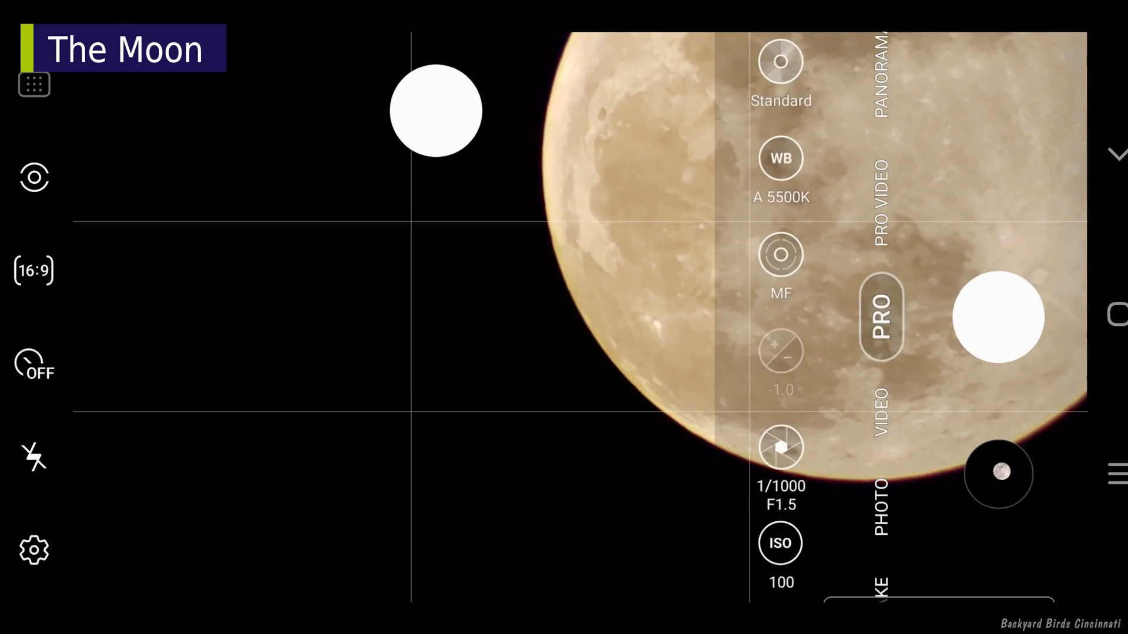
left_click(780, 255)
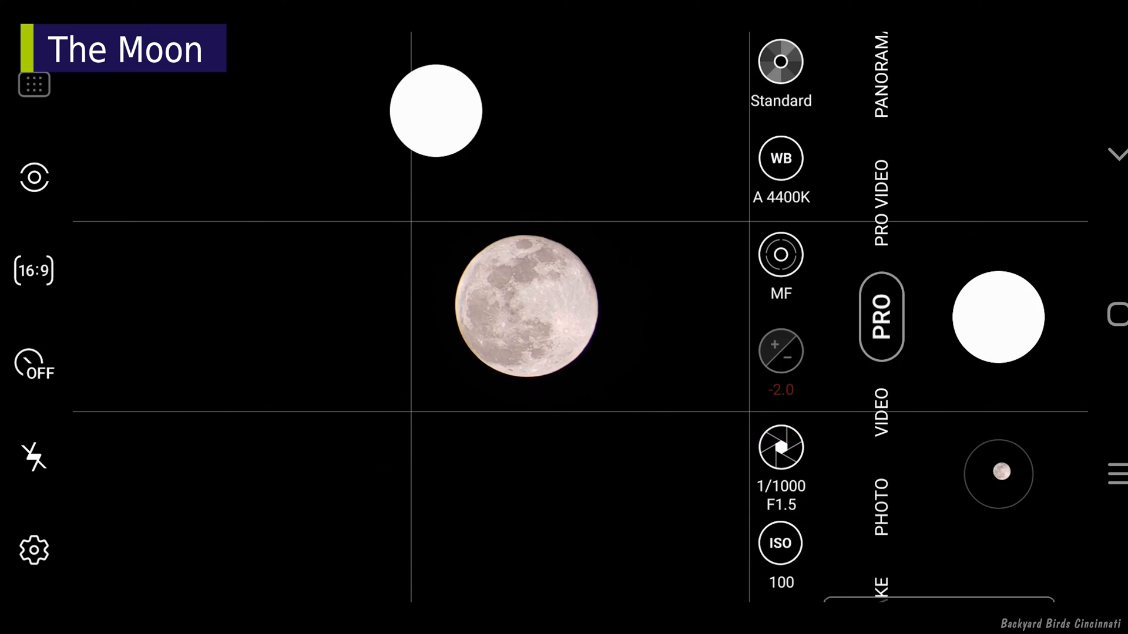
Review white balance and hold the shutter at 1/1000 with ISO 100 and −2.0 EV.
left_click(780, 544)
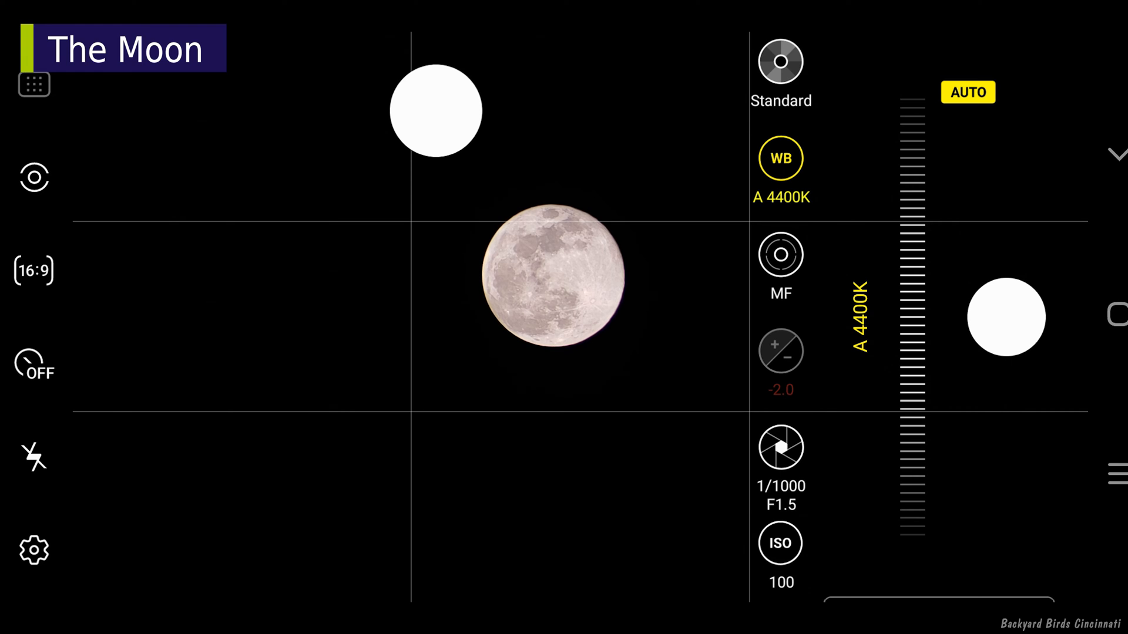
left_click(780, 447)
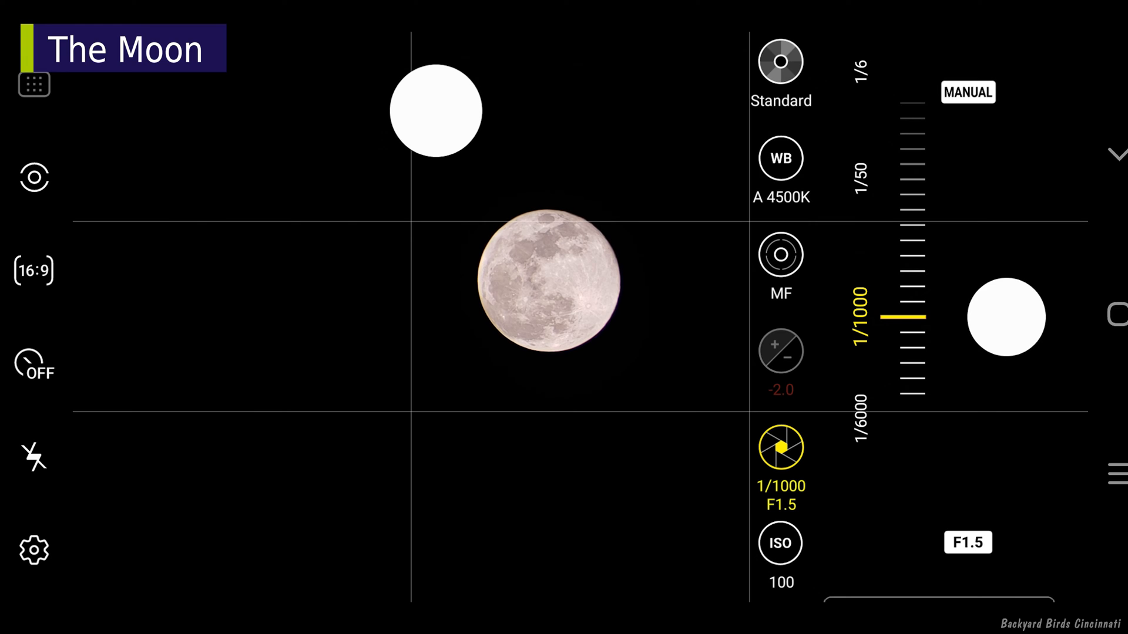
left_click(781, 255)
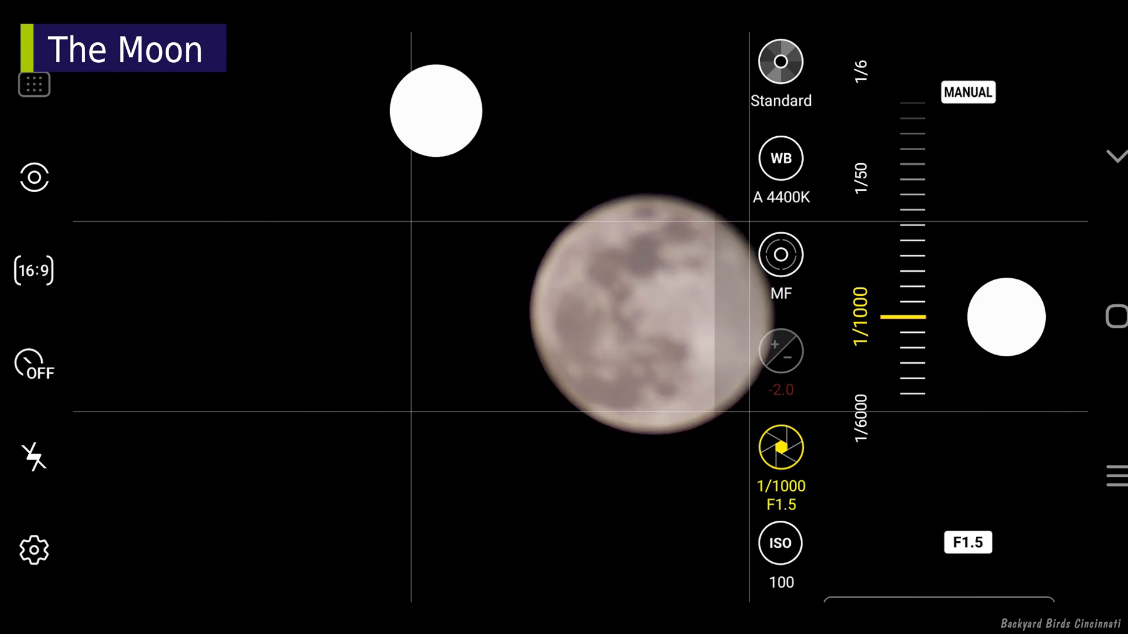
Refocus the magnified full moon before moving to Pro Video.
left_click(780, 255)
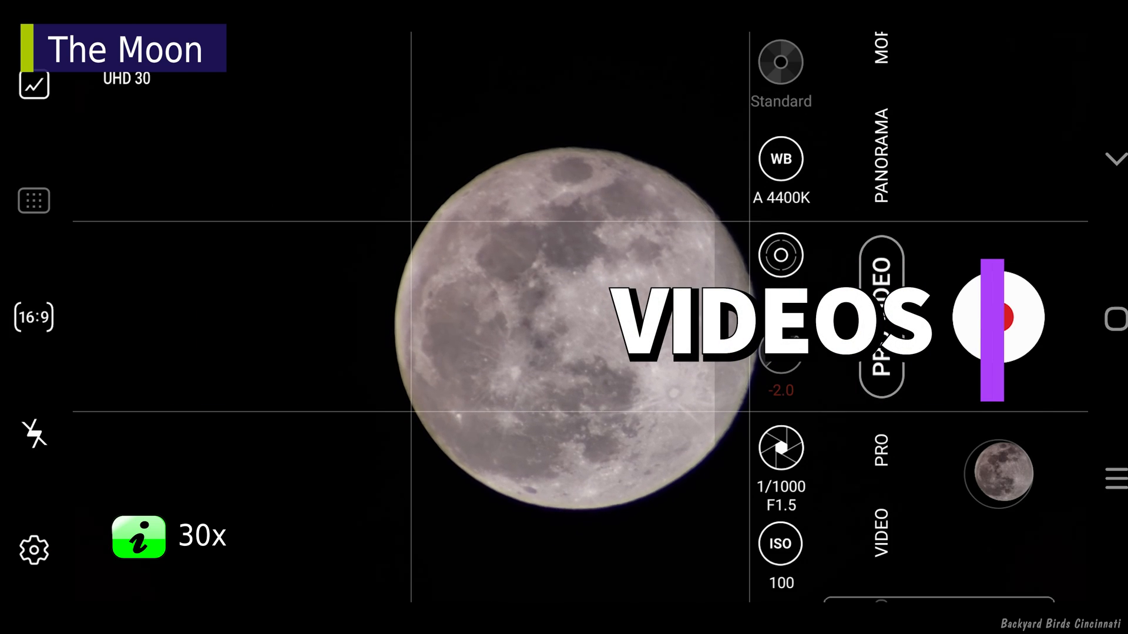
Keep the 30x-magnified moon centred for UHD 30 Pro Video.
left_click(998, 318)
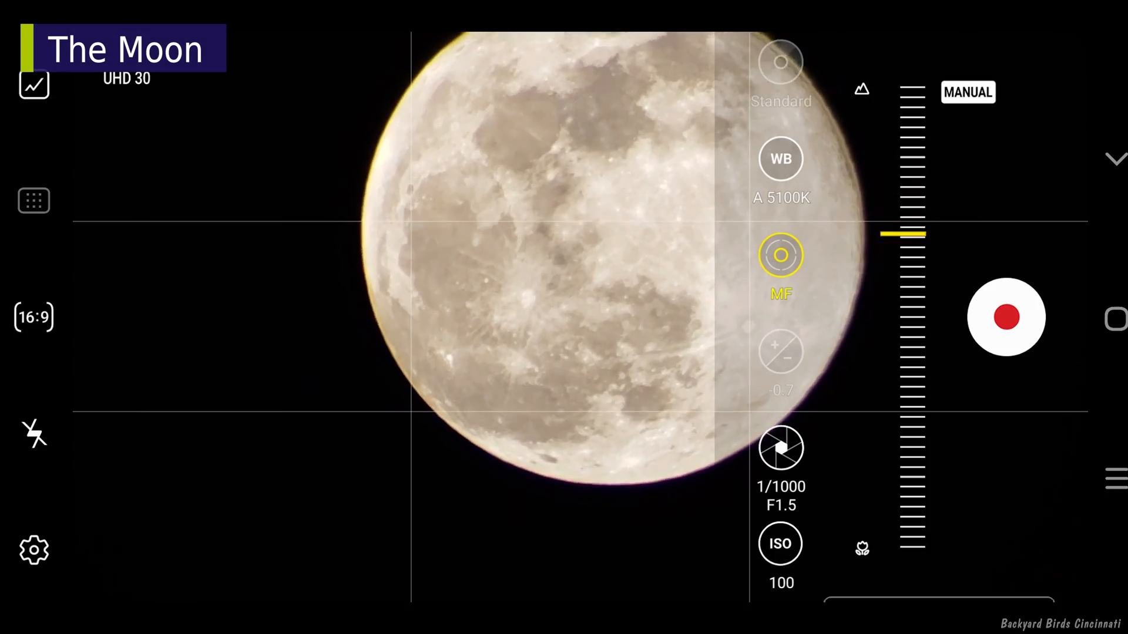
Adjust manual focus so the full moon's craters look crisp in video.
left_click_drag(909, 234, 910, 194)
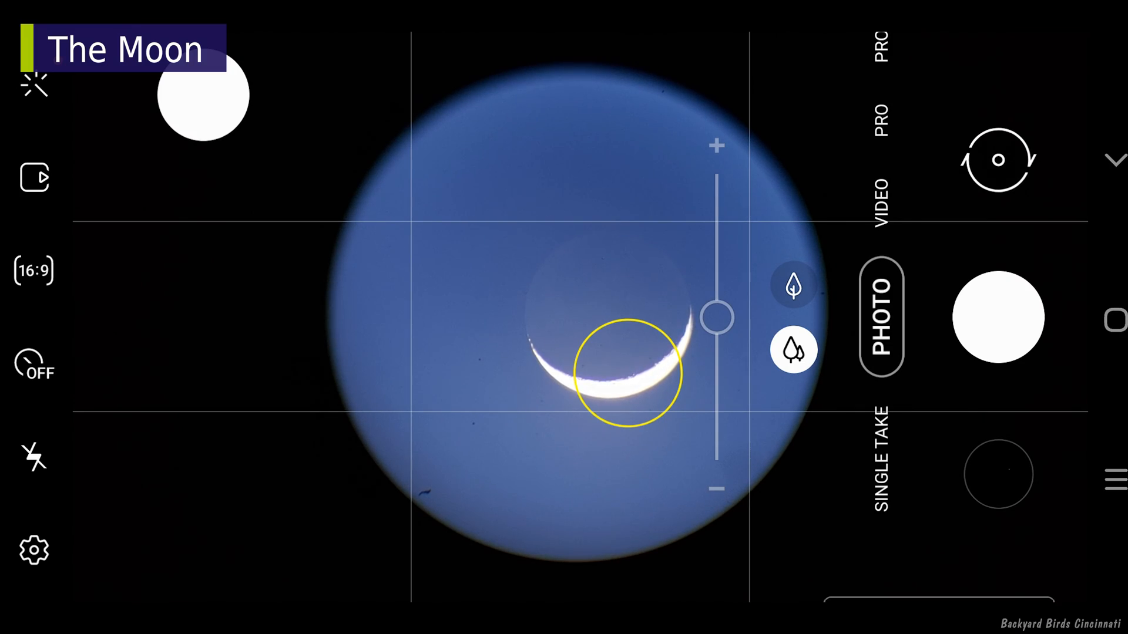
Lower the brightness slider to tame the overbright crescent.
left_click_drag(717, 316, 716, 426)
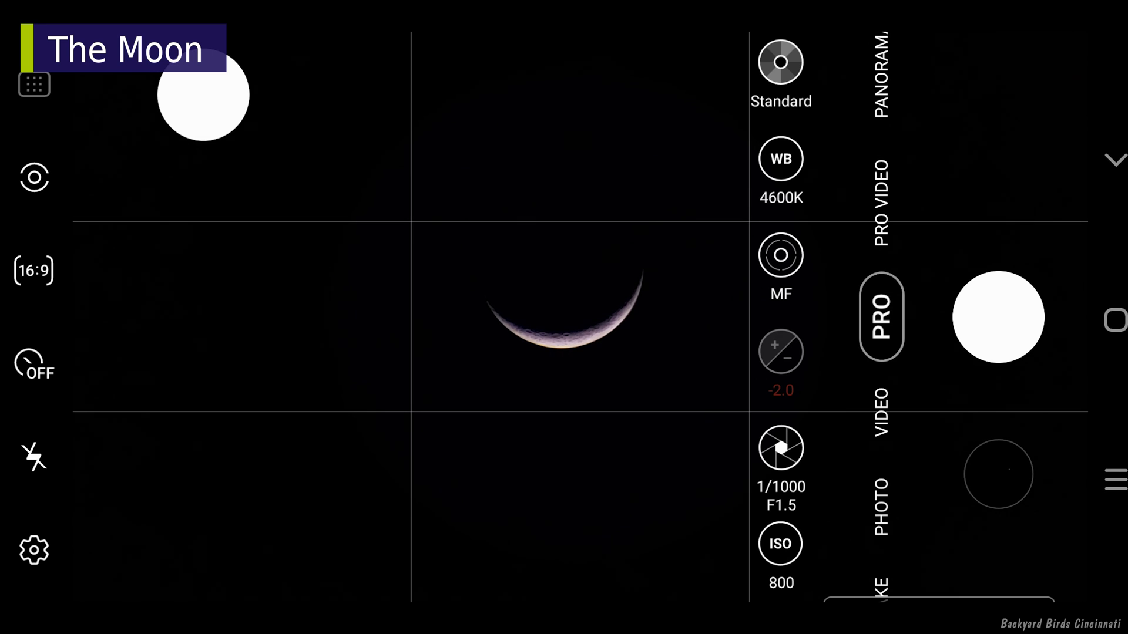
Manually focus the crescent moon at ISO 800 and capture the Pro-mode photo.
left_click(780, 255)
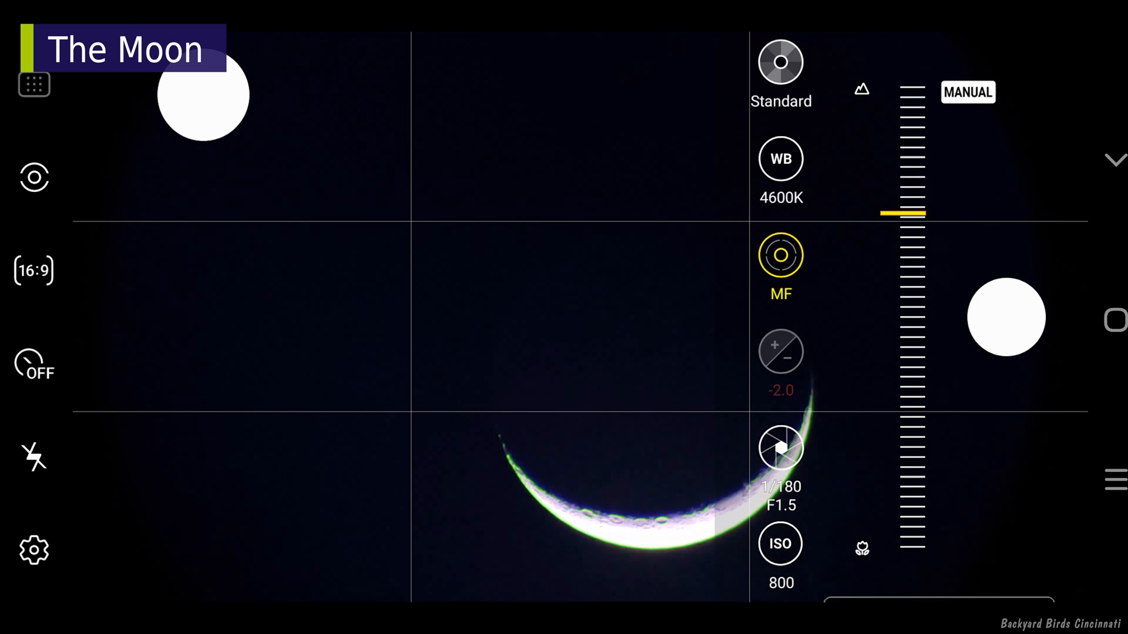
left_click_drag(914, 212, 914, 316)
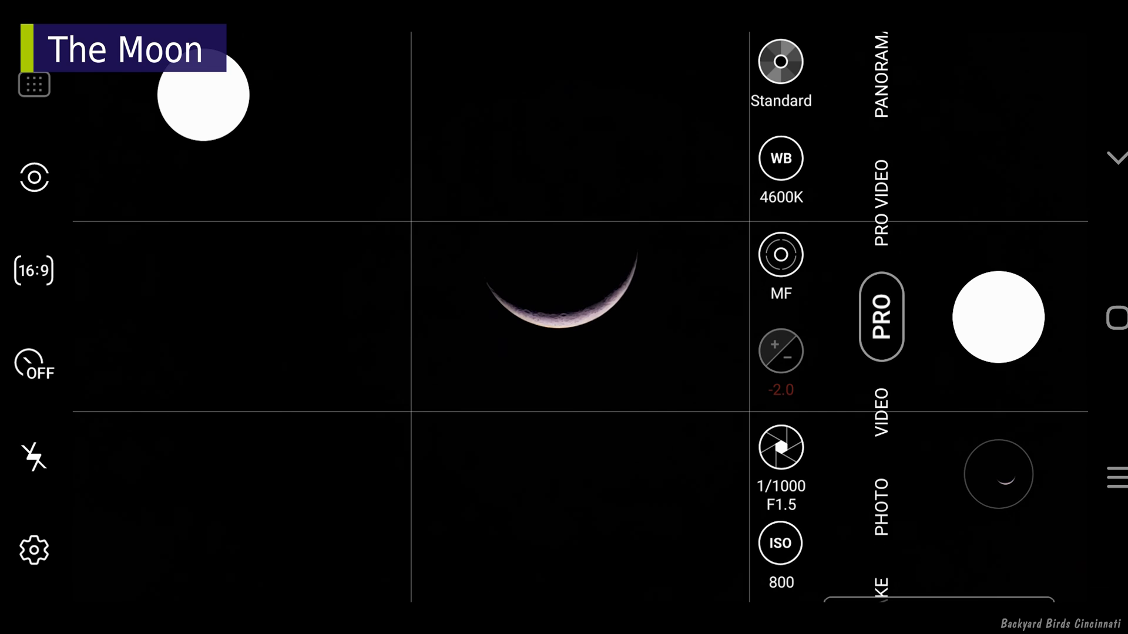
left_click(780, 447)
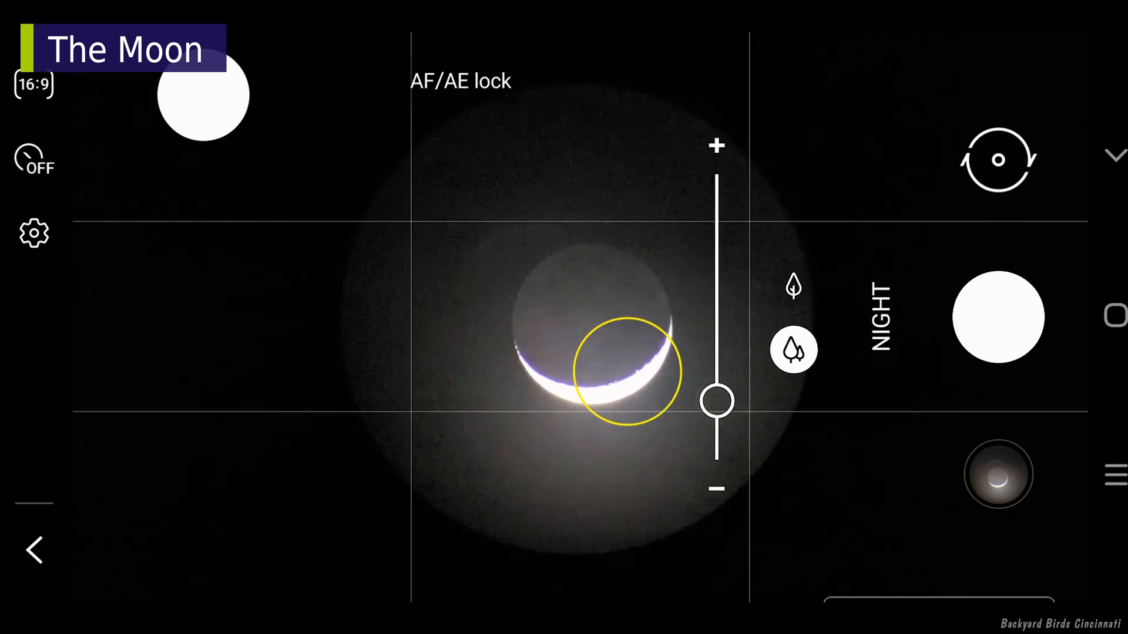
Raise the Night mode brightness on the locked crescent in two nudges.
left_click_drag(716, 401, 717, 357)
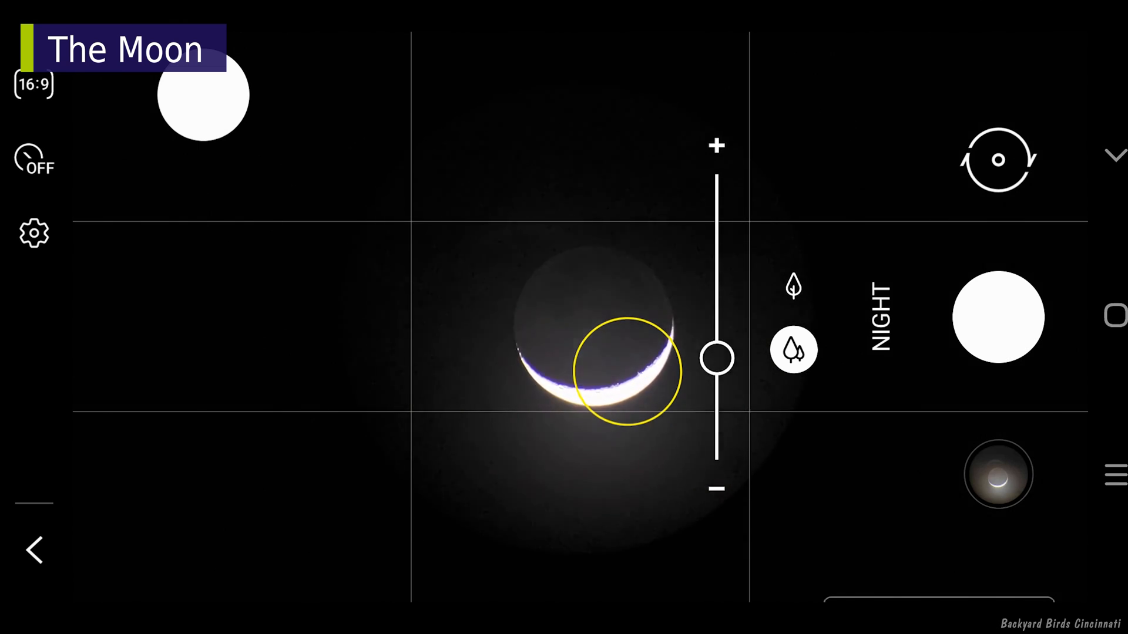
left_click_drag(717, 357, 716, 322)
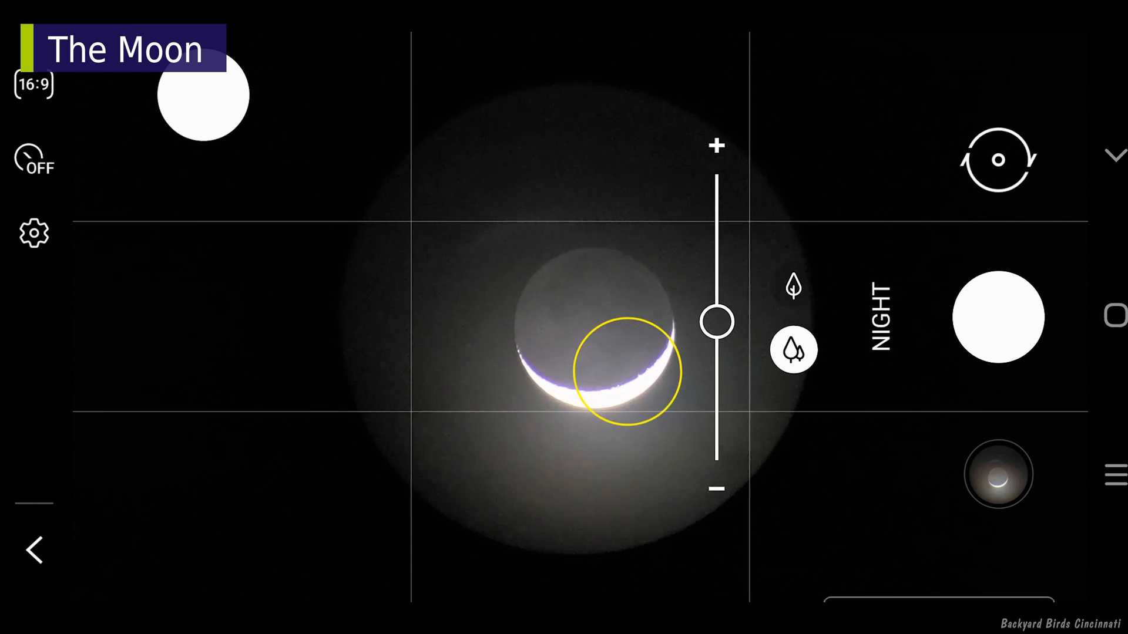